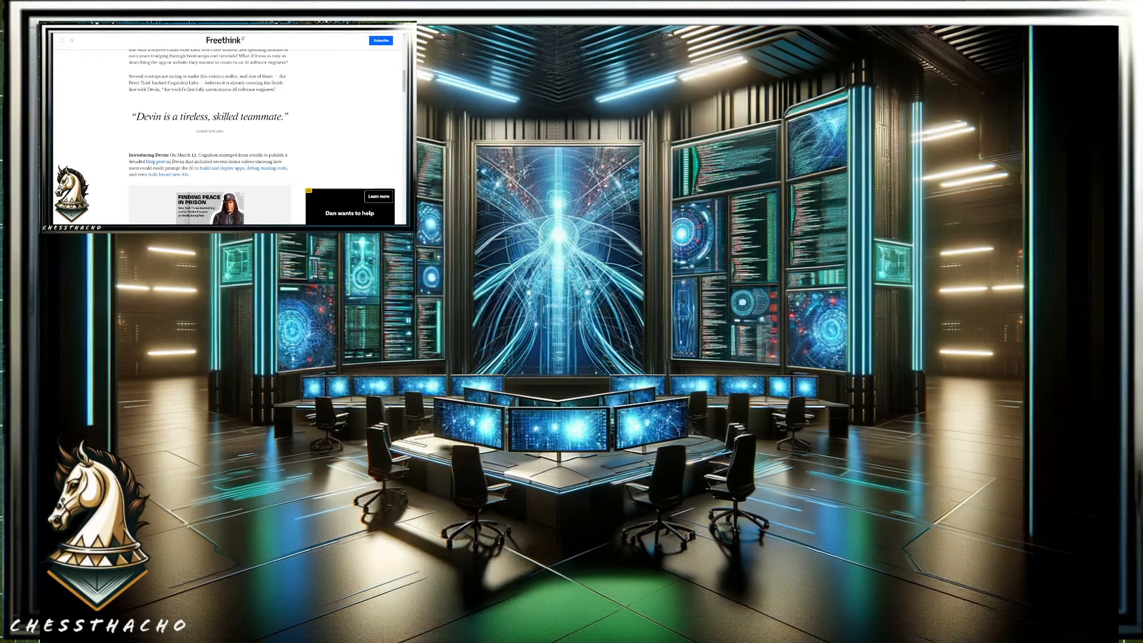
pyautogui.scroll(-3)
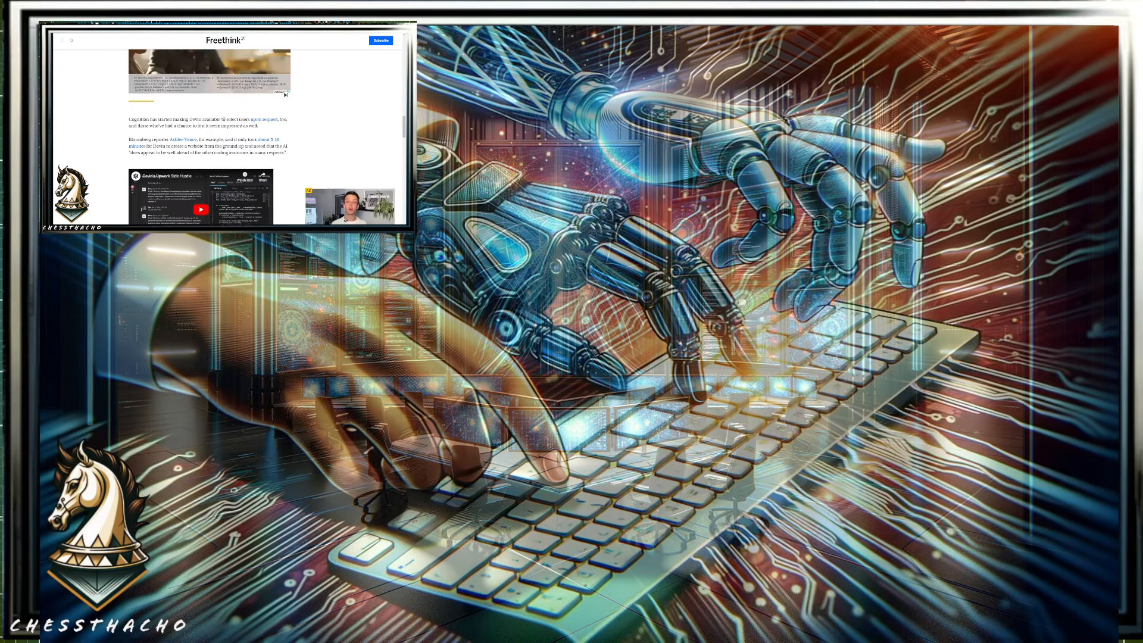
pyautogui.scroll(-3)
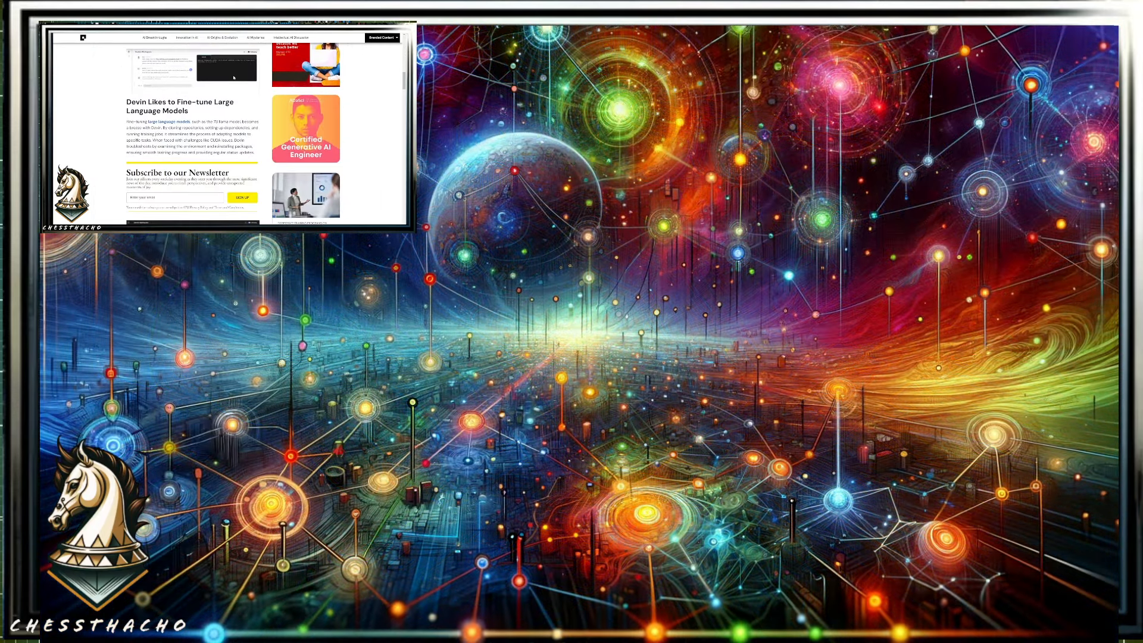
pyautogui.scroll(-3)
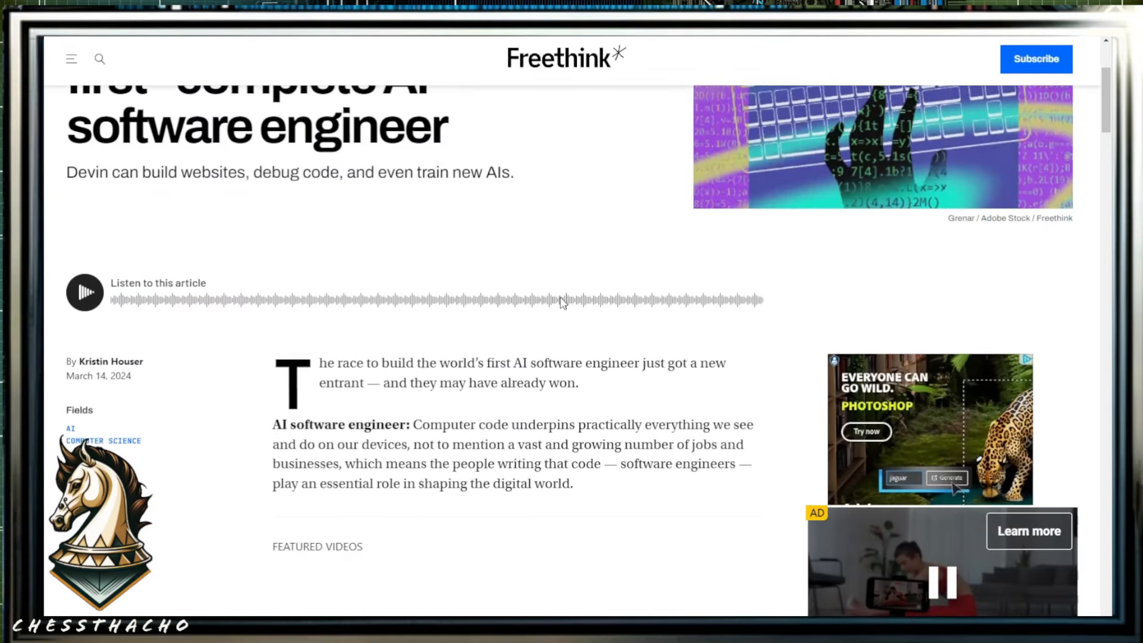
pyautogui.scroll(-3)
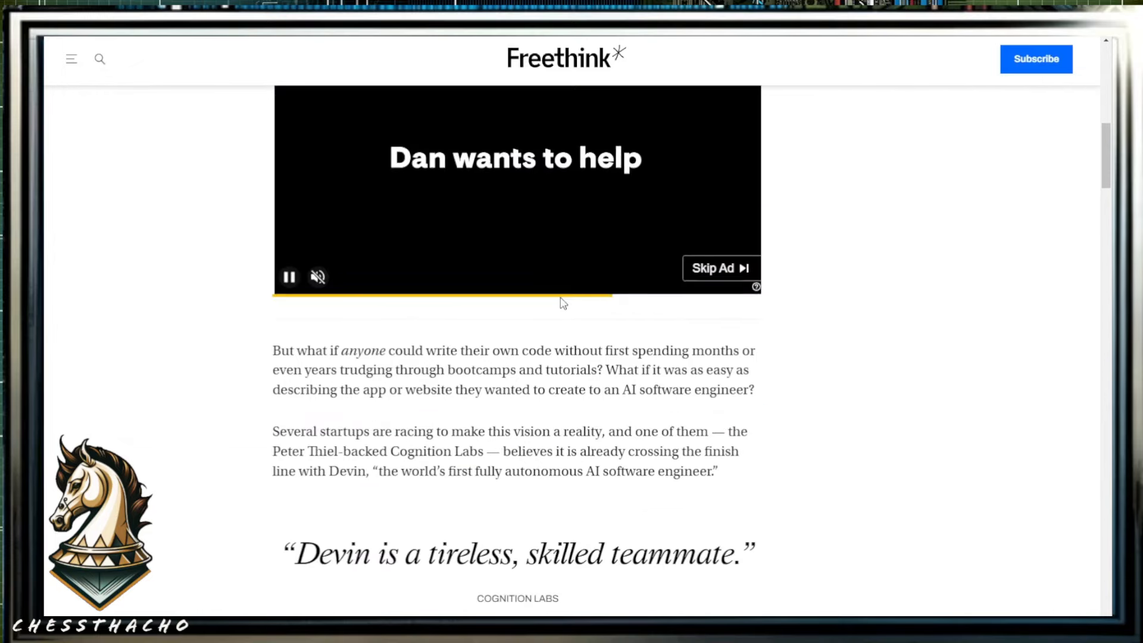
pyautogui.scroll(-3)
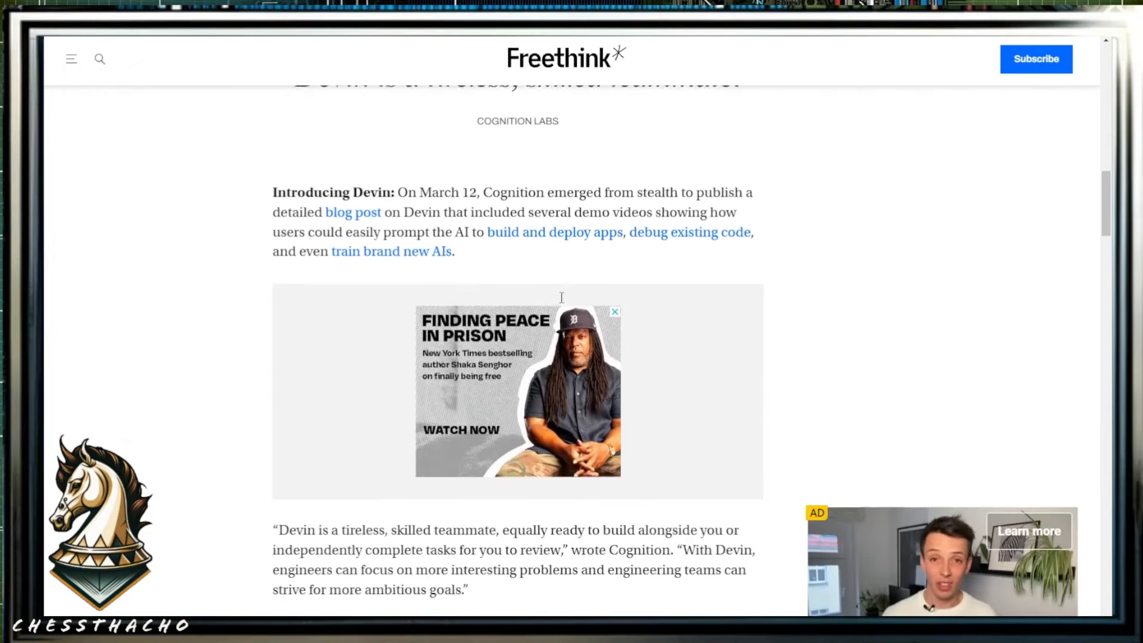
pyautogui.scroll(-3)
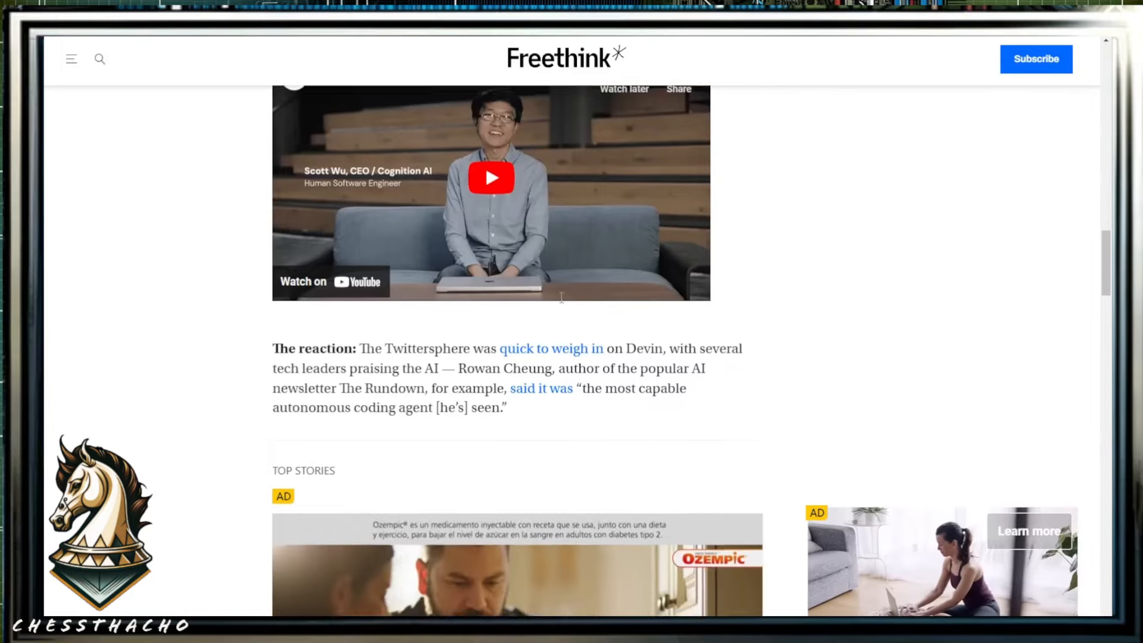
pyautogui.scroll(-3)
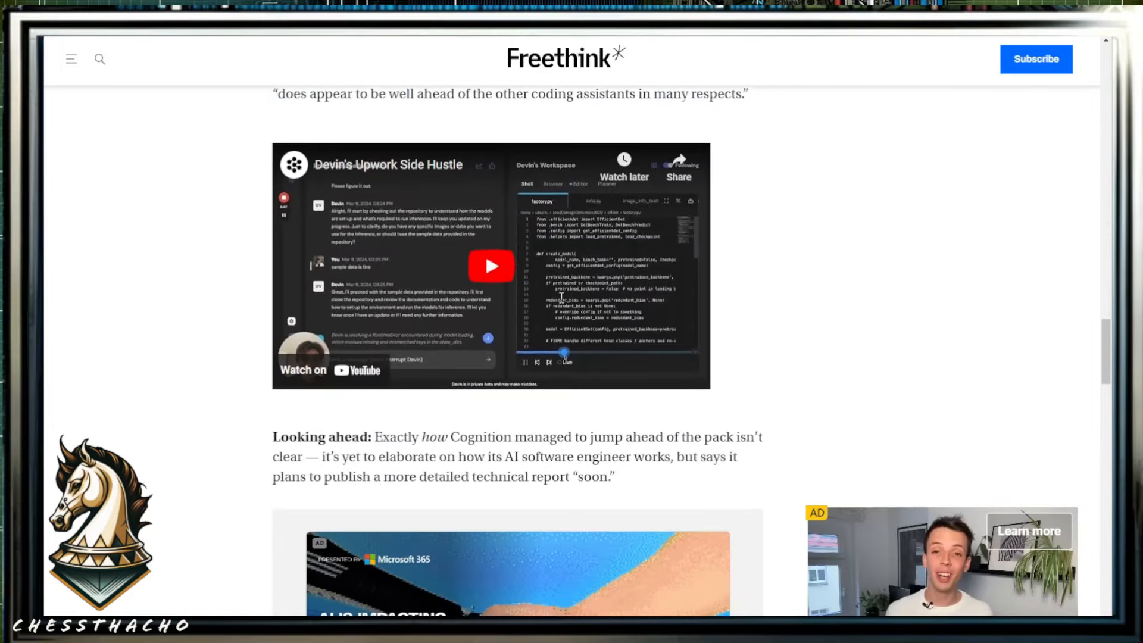
pyautogui.scroll(-3)
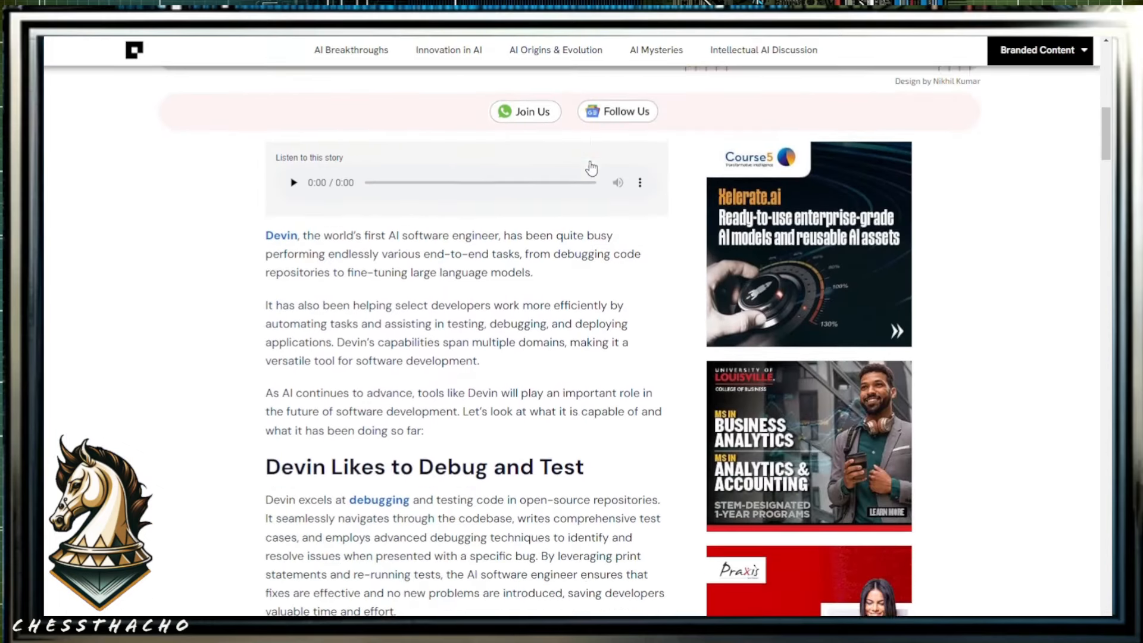
pyautogui.scroll(-3)
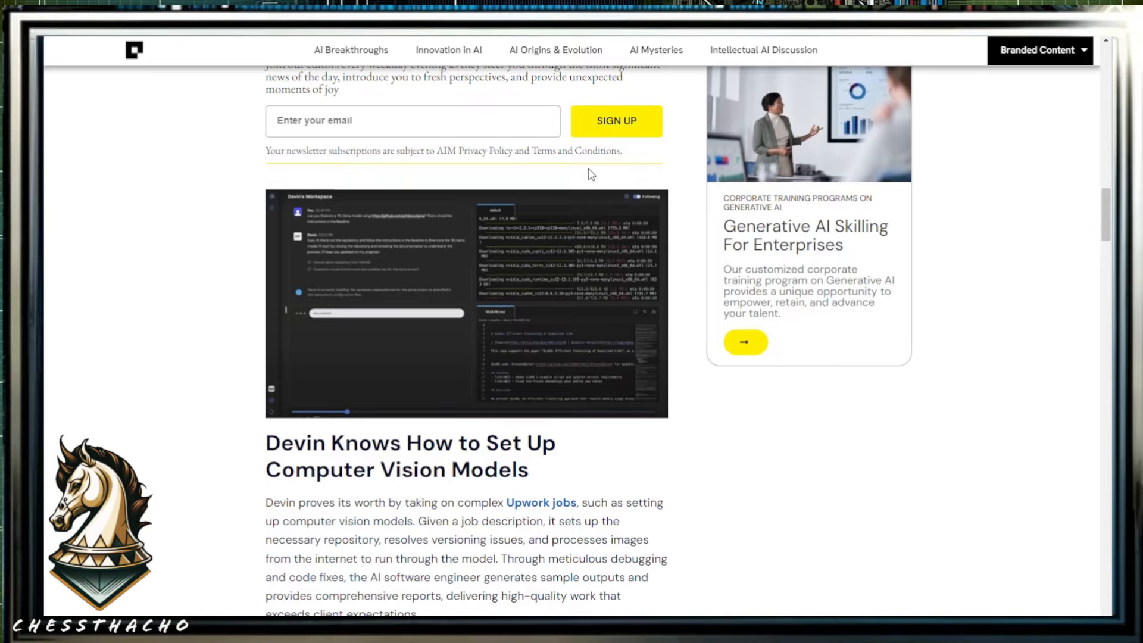
pyautogui.scroll(-3)
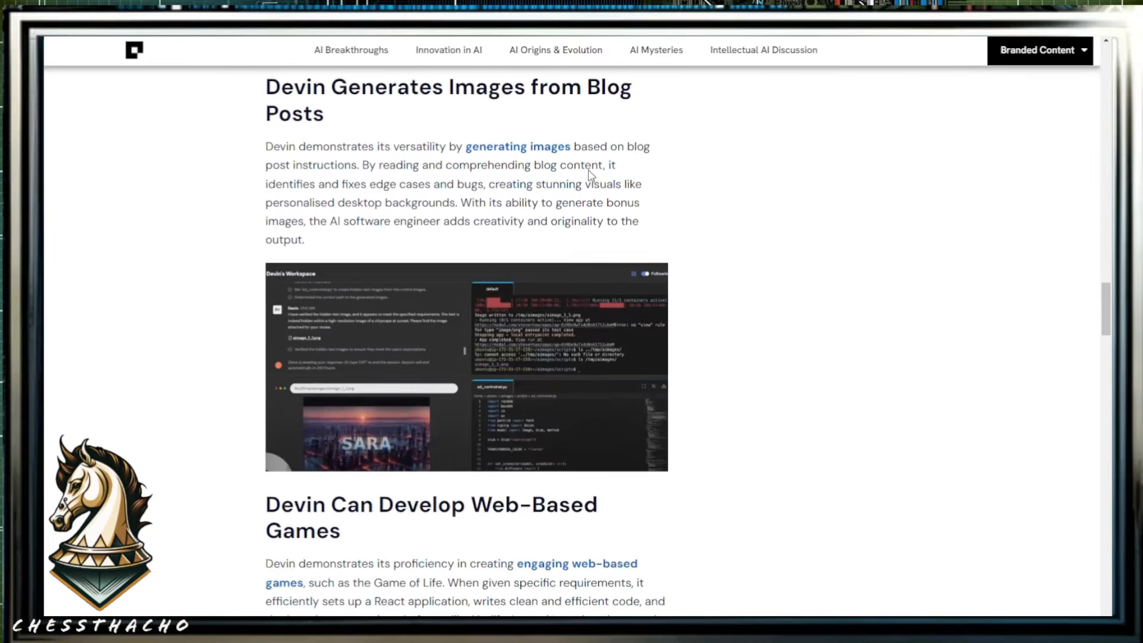
pyautogui.scroll(-3)
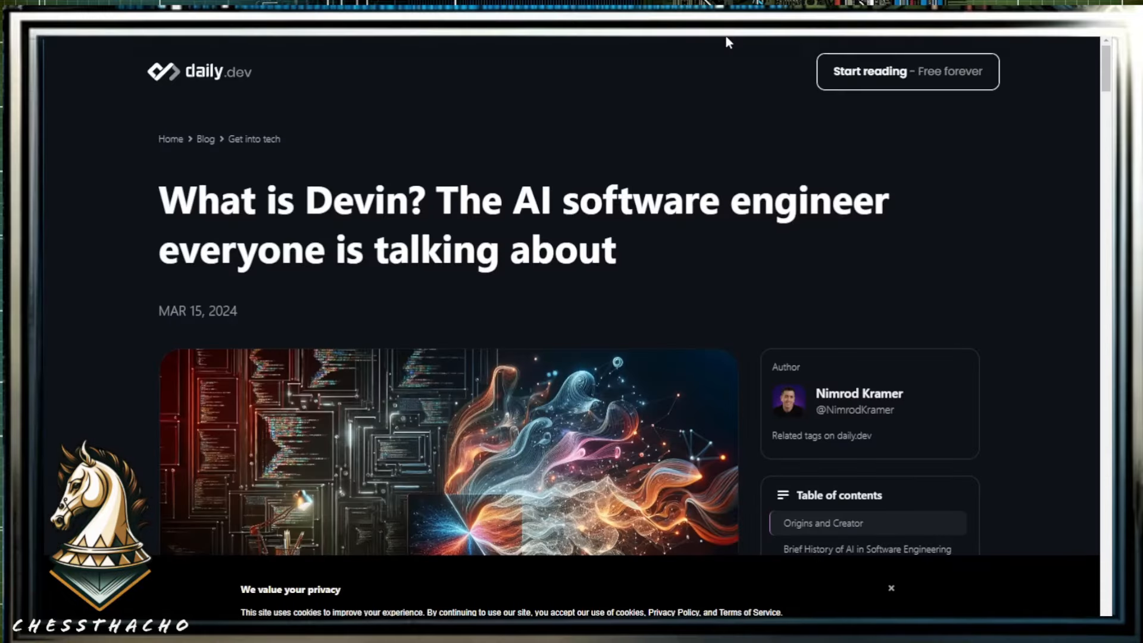
pyautogui.scroll(-3)
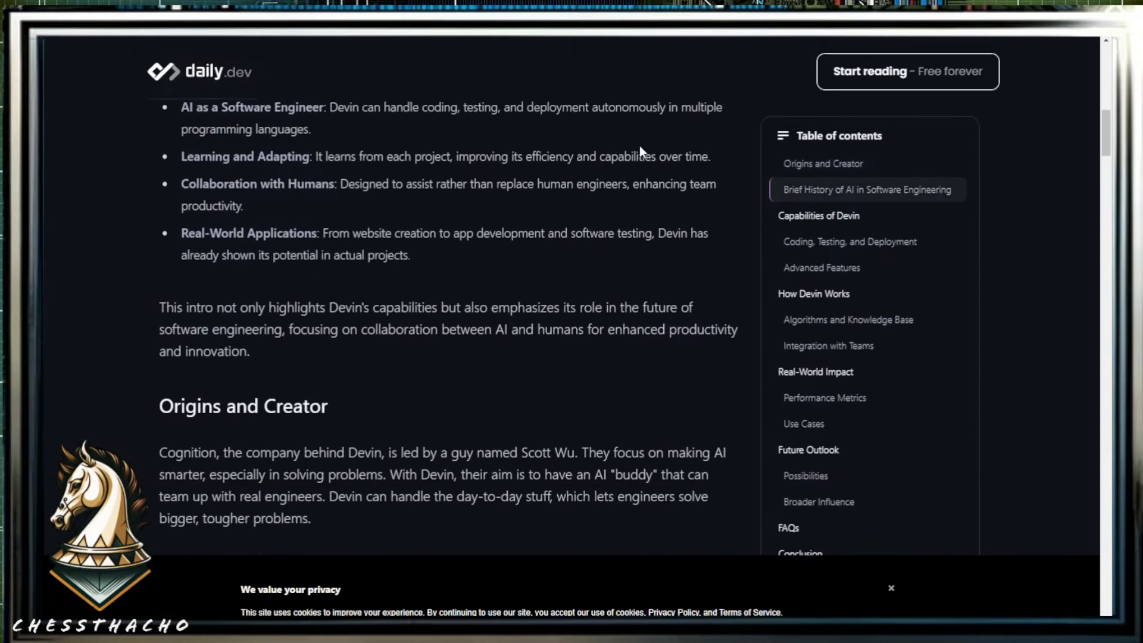
pyautogui.scroll(-3)
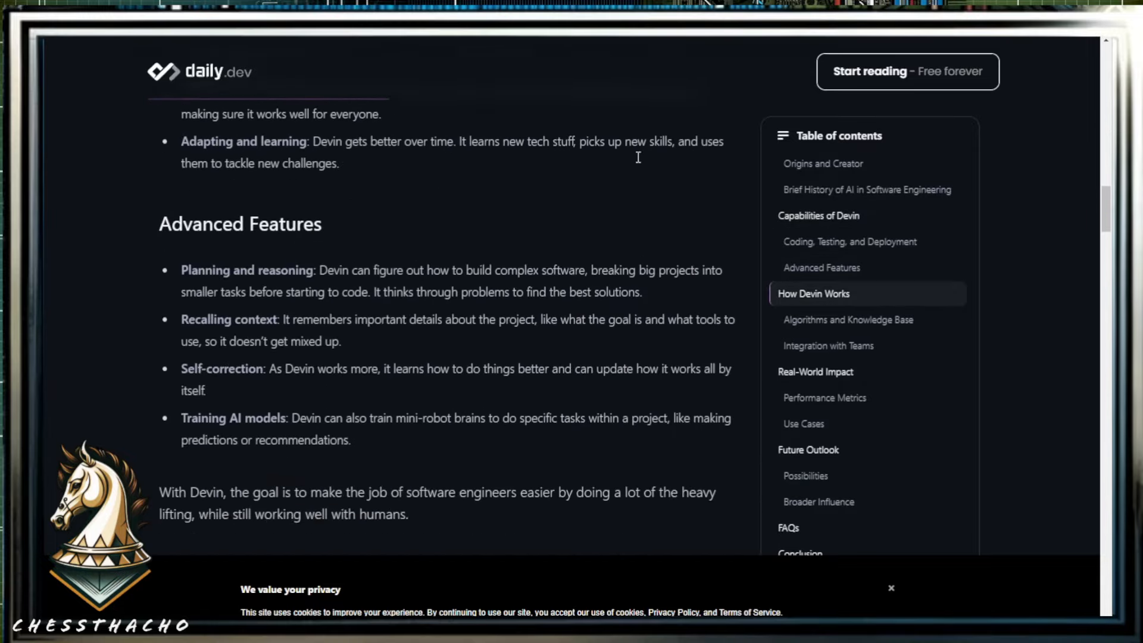
pyautogui.scroll(-3)
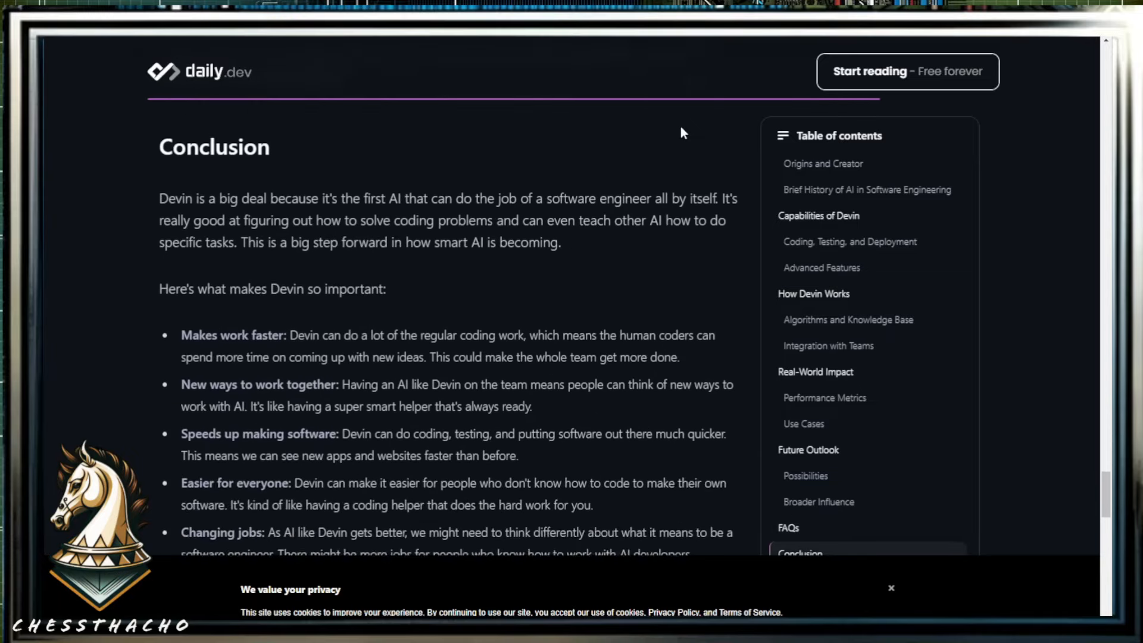
pyautogui.scroll(-3)
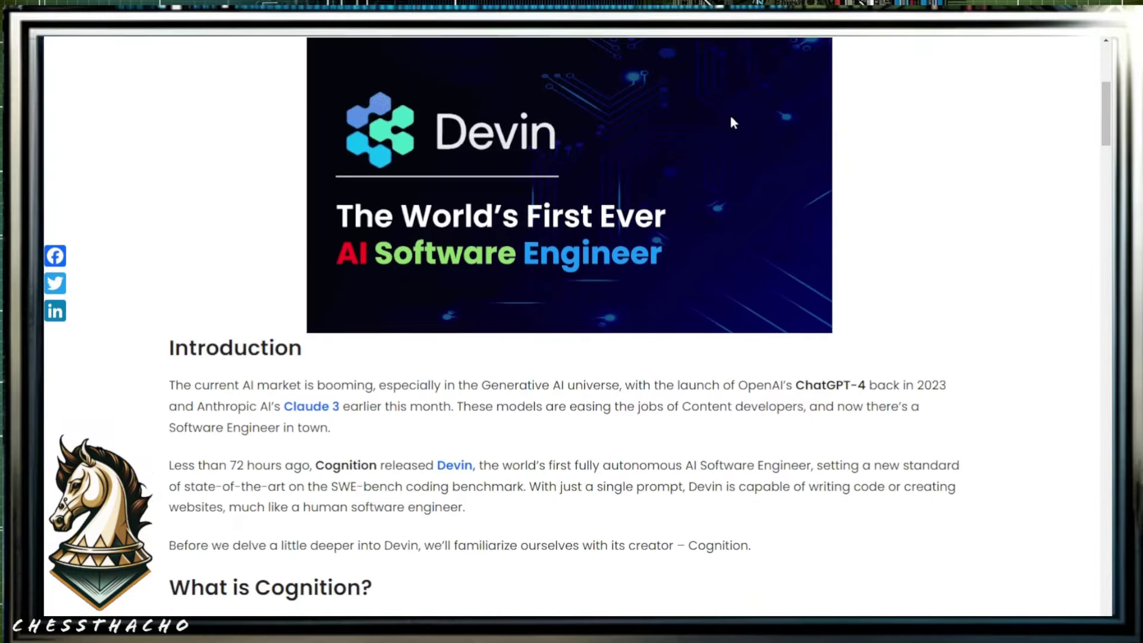
pyautogui.scroll(-3)
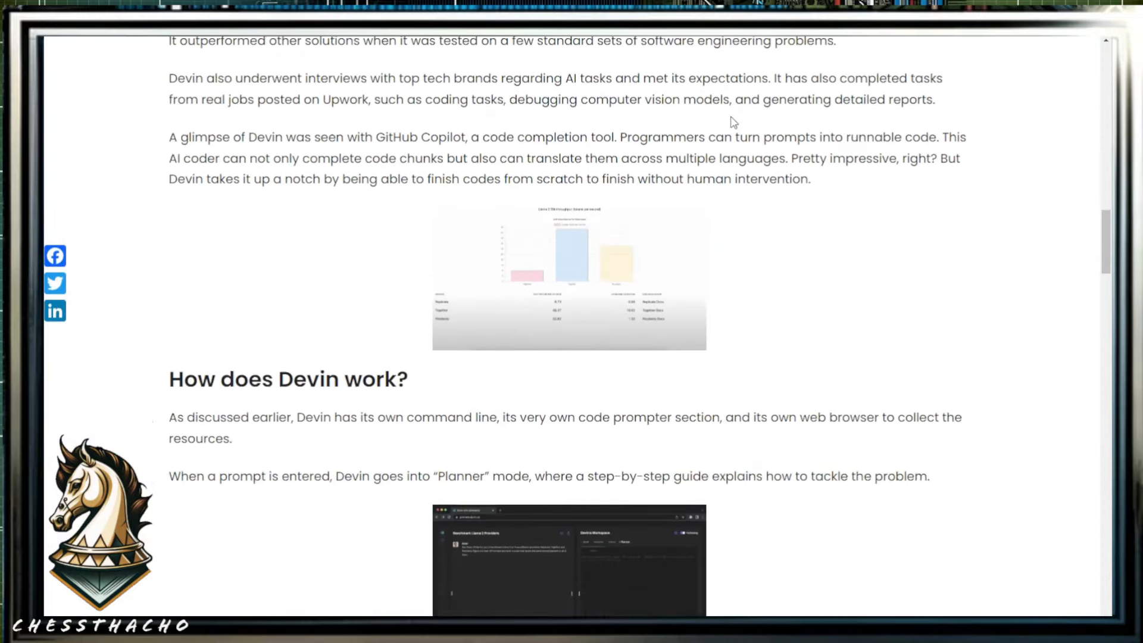
pyautogui.scroll(-3)
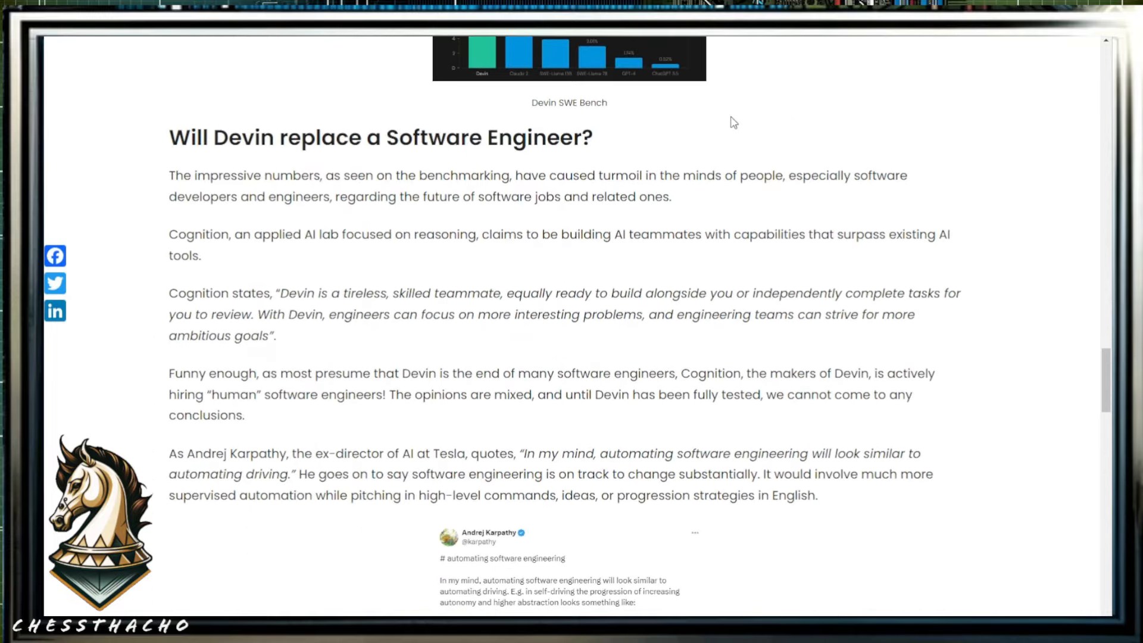
pyautogui.scroll(-3)
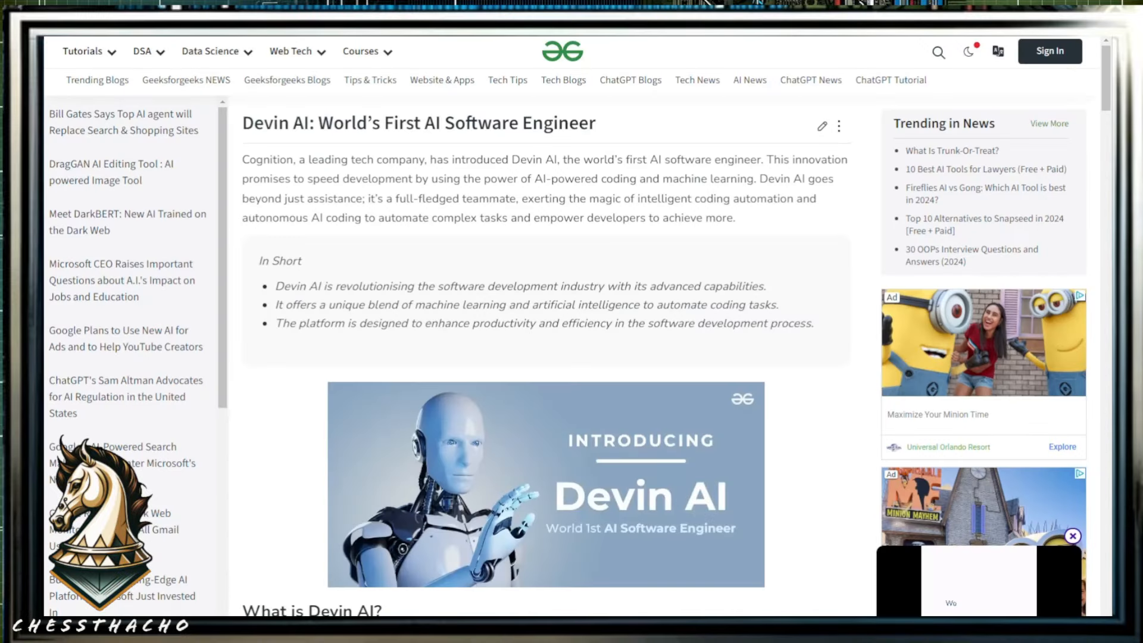
pyautogui.scroll(-3)
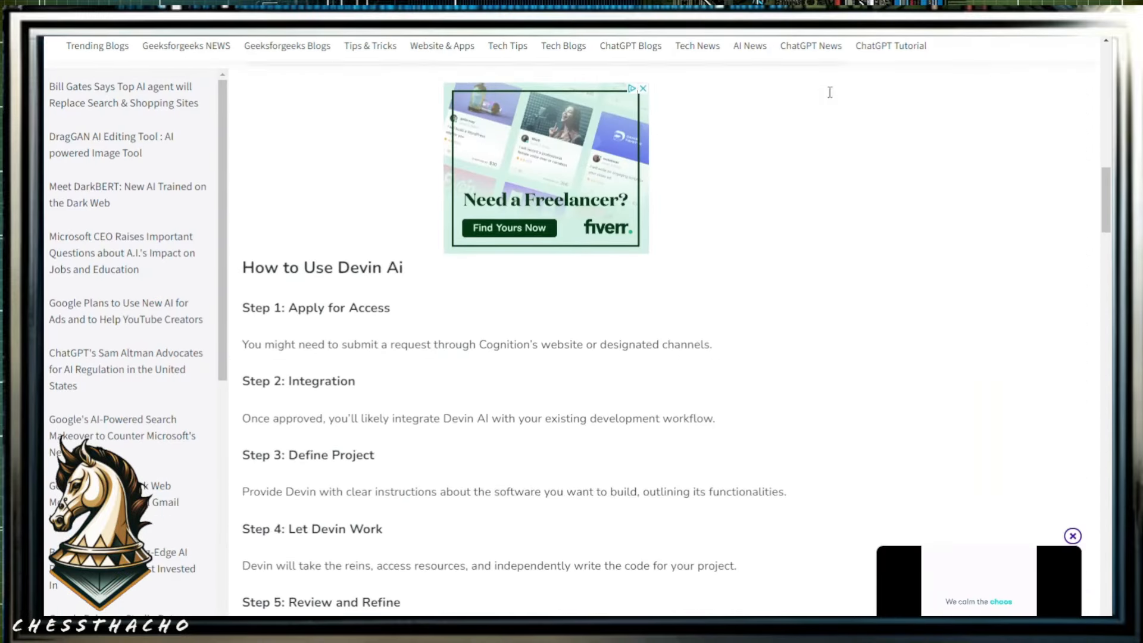
pyautogui.scroll(-3)
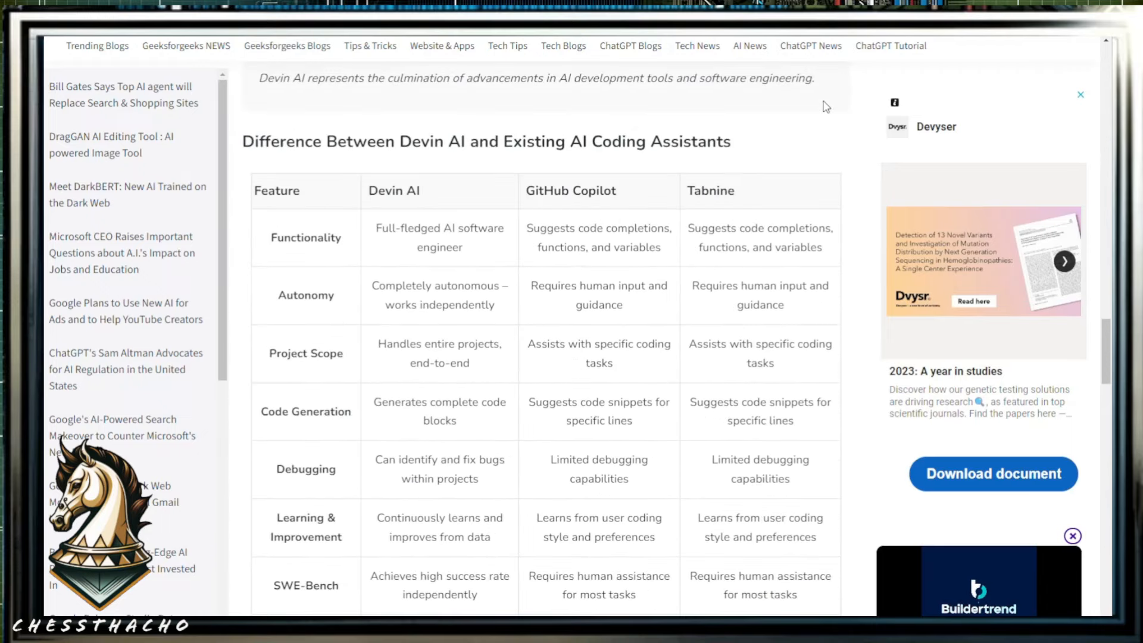
pyautogui.scroll(-3)
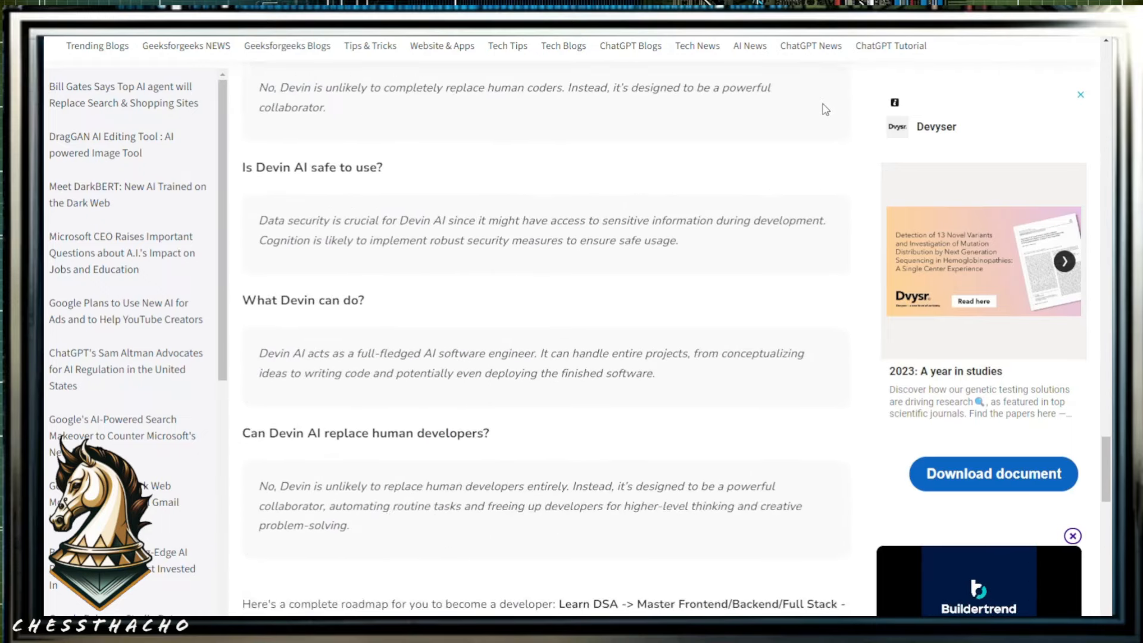
pyautogui.scroll(-3)
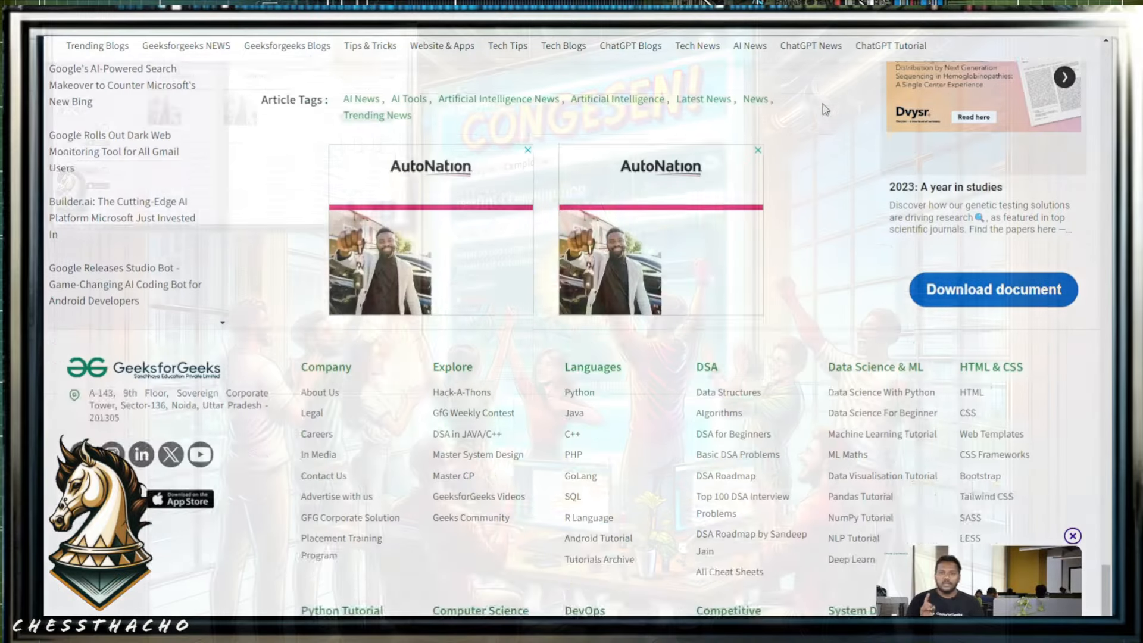